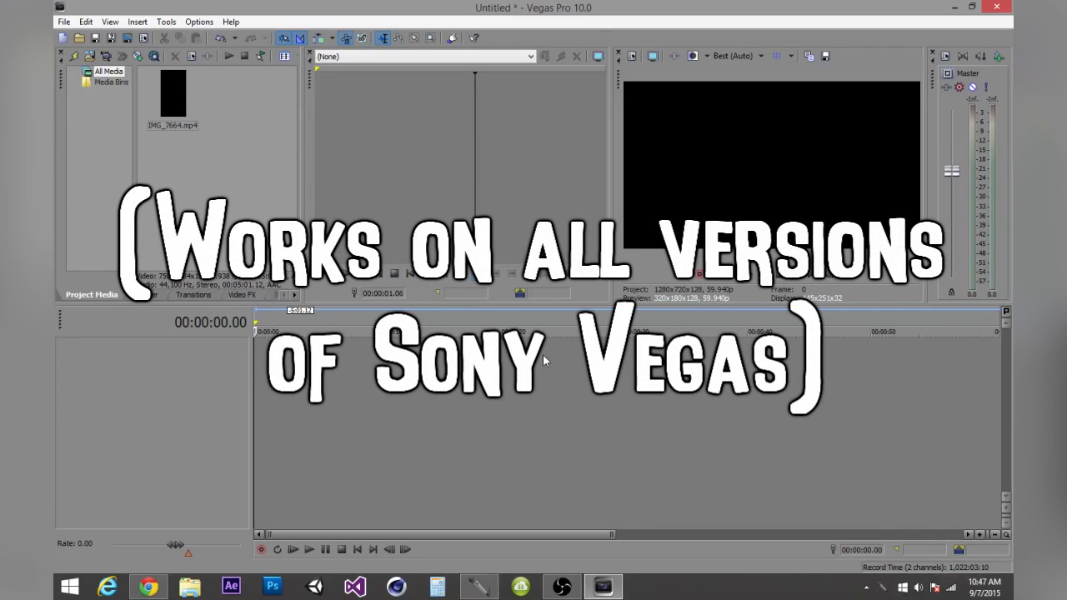
{"action": "mouse_move", "coordinate": [304, 145]}
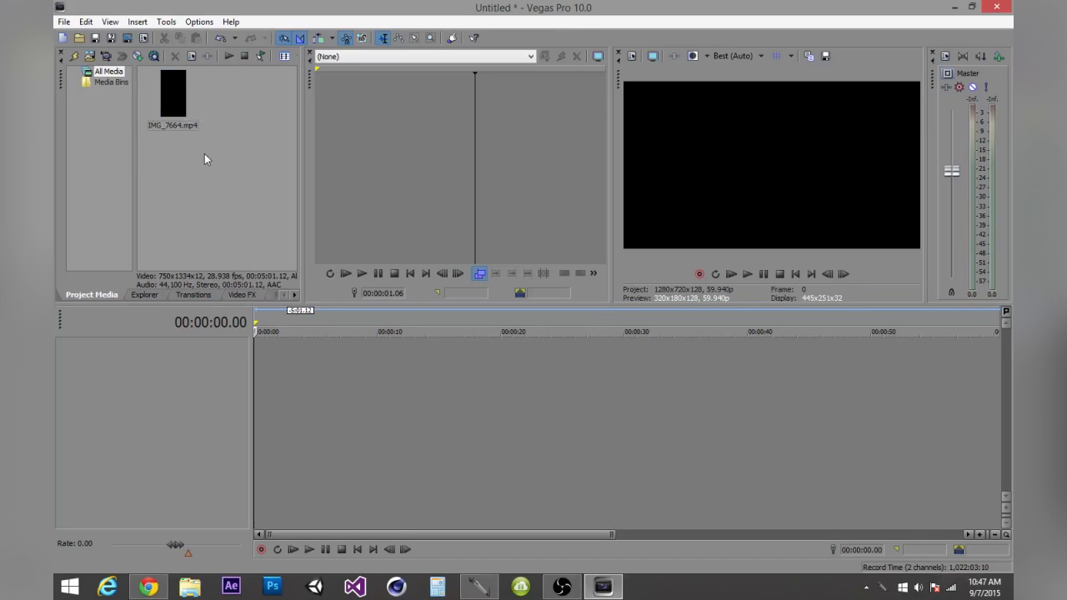
- Import the phone recording via File > Import > Media
{"action": "left_click", "coordinate": [64, 21]}
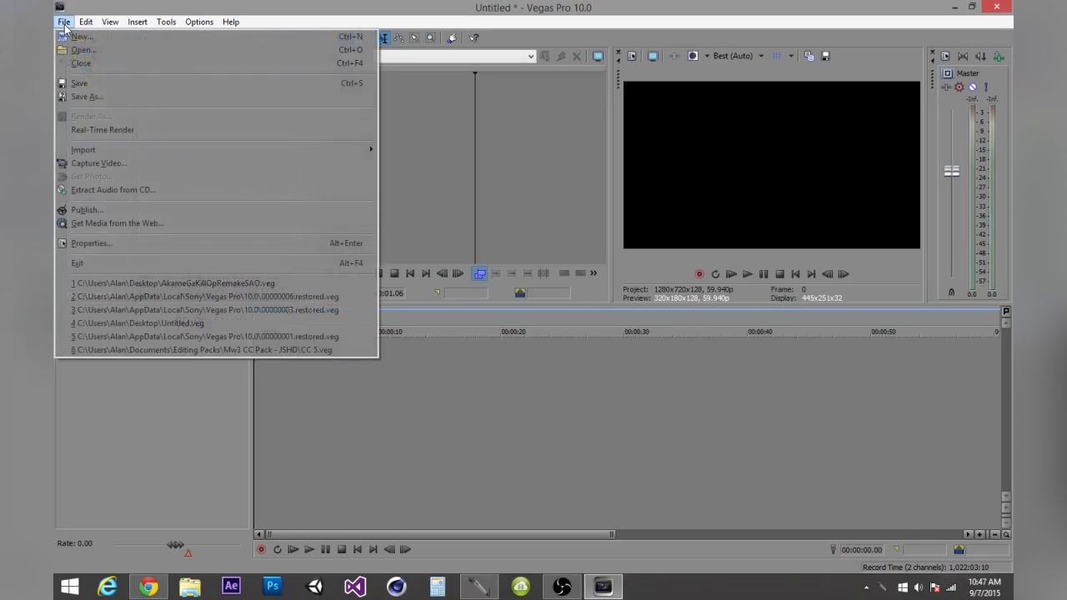
{"action": "mouse_move", "coordinate": [84, 151]}
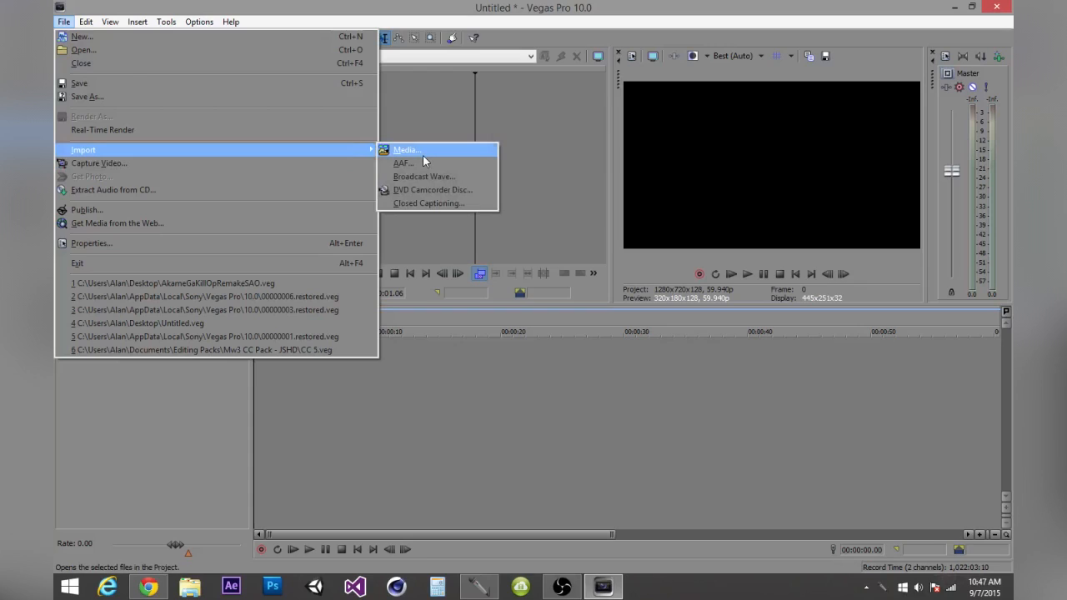
{"action": "left_click", "coordinate": [406, 150]}
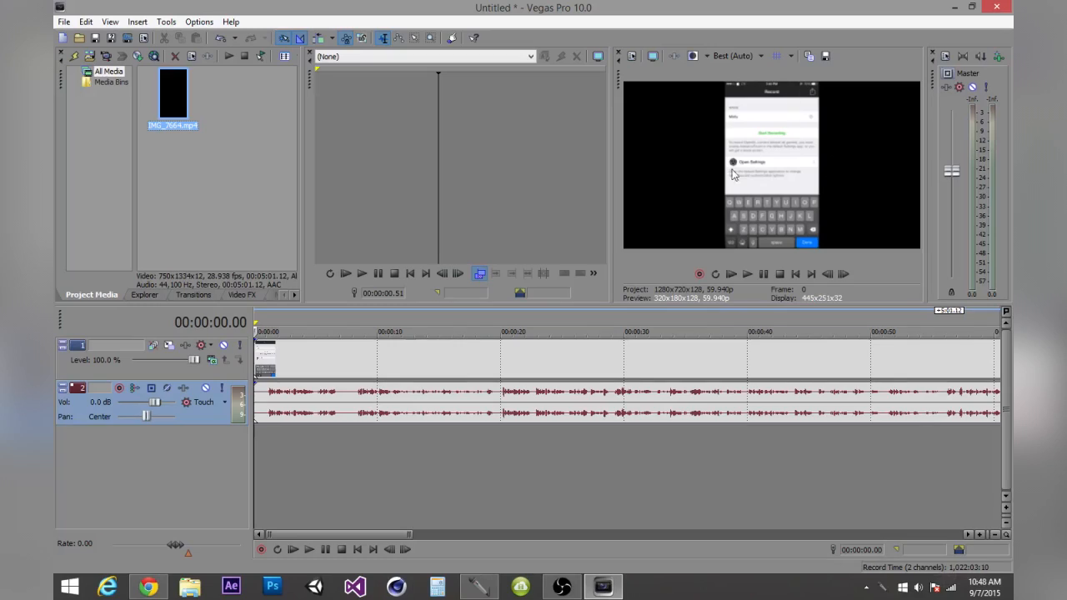
{"action": "mouse_move", "coordinate": [700, 129]}
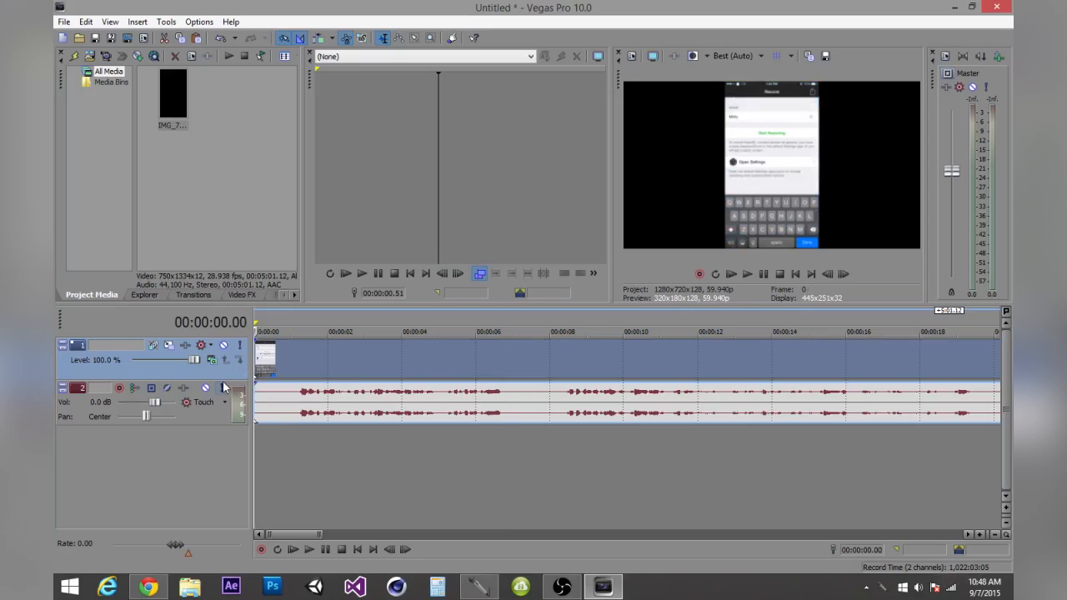
- Insert a new video track and begin copying the phone clip onto it
{"action": "right_click", "coordinate": [223, 382]}
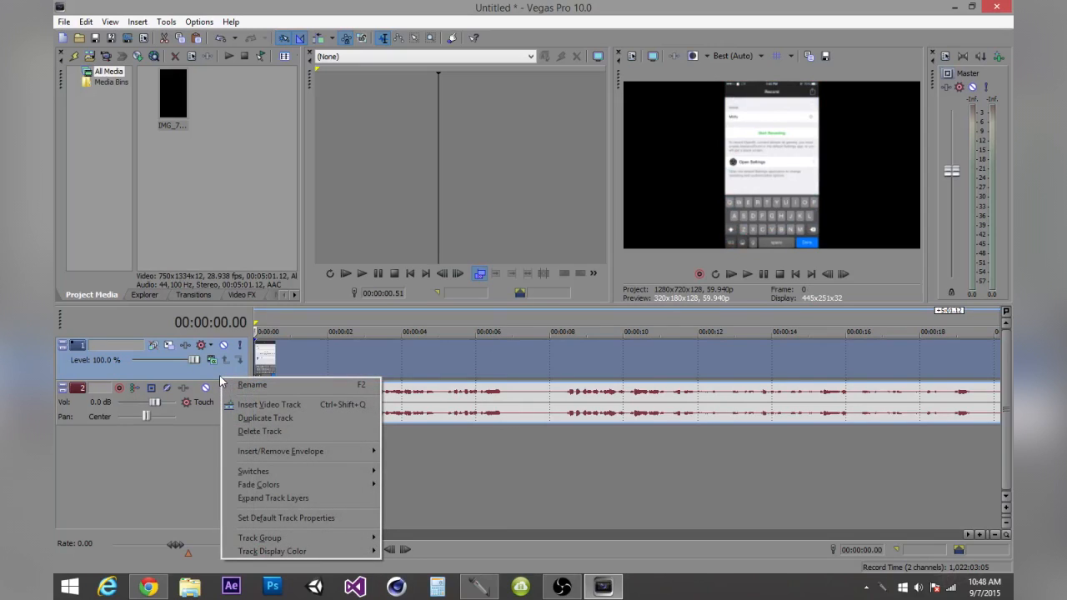
{"action": "mouse_move", "coordinate": [269, 405]}
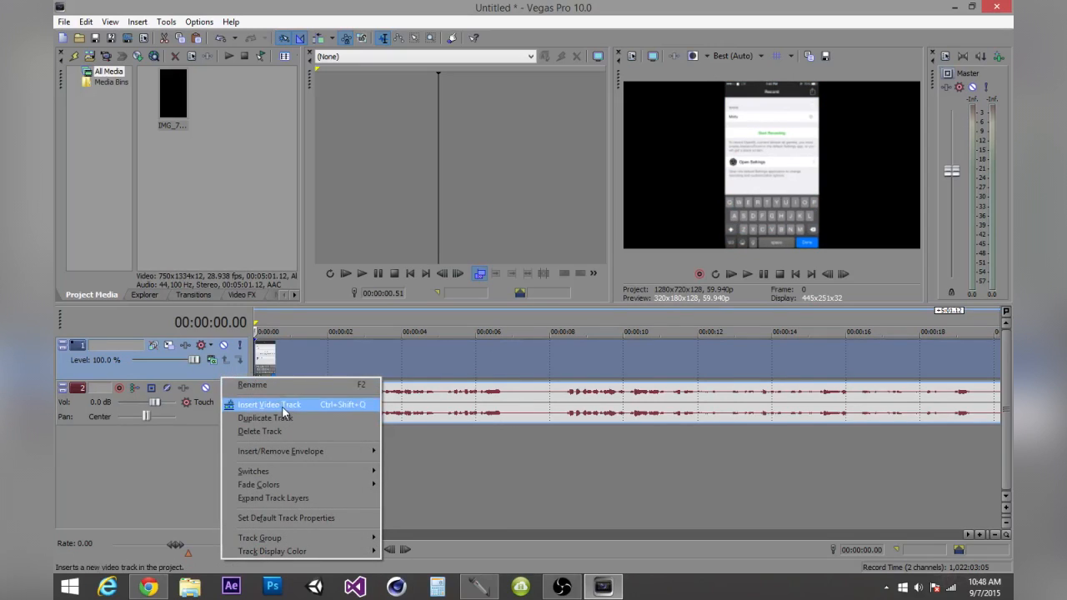
{"action": "left_click", "coordinate": [269, 405]}
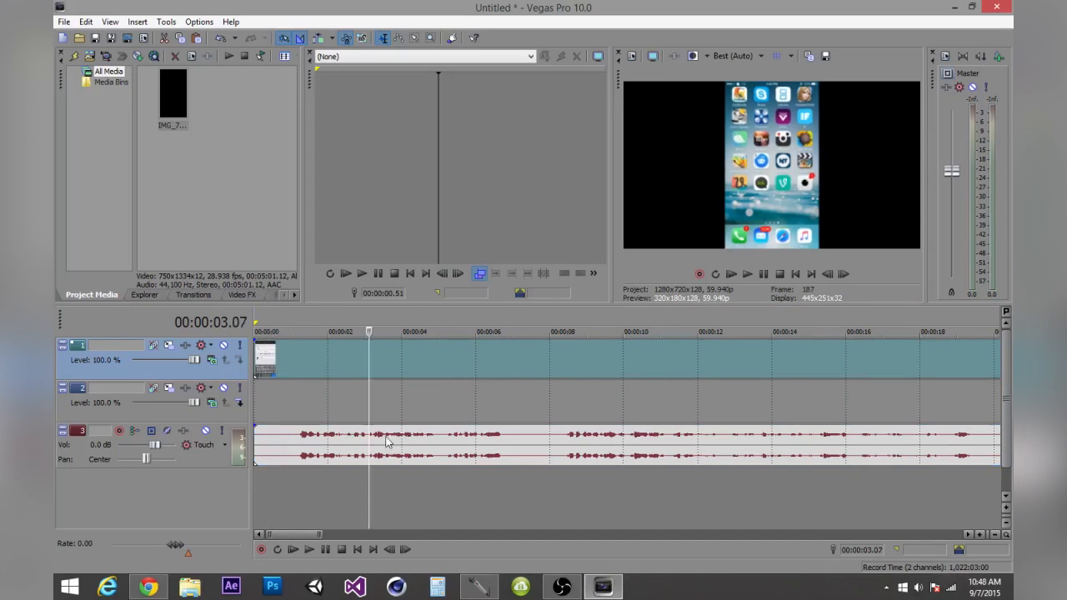
{"action": "right_click", "coordinate": [386, 442]}
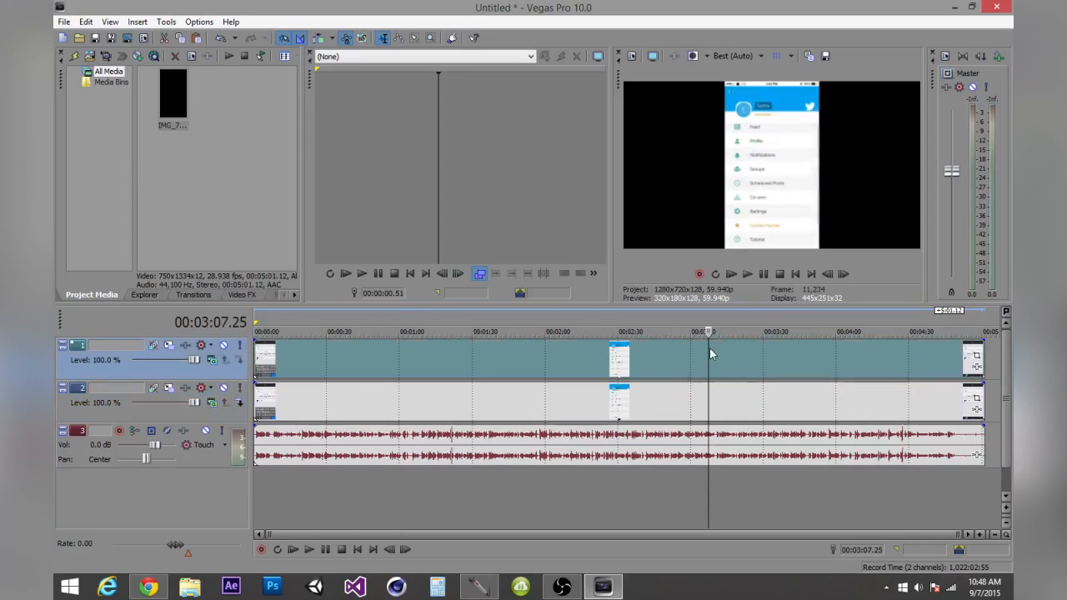
{"action": "mouse_move", "coordinate": [625, 369]}
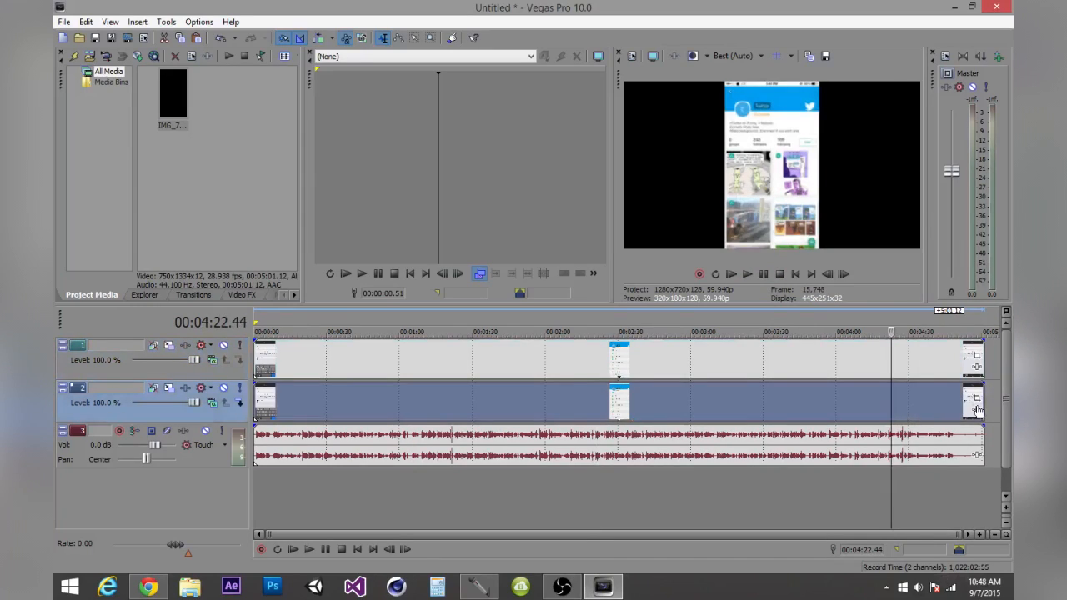
{"action": "mouse_move", "coordinate": [977, 411]}
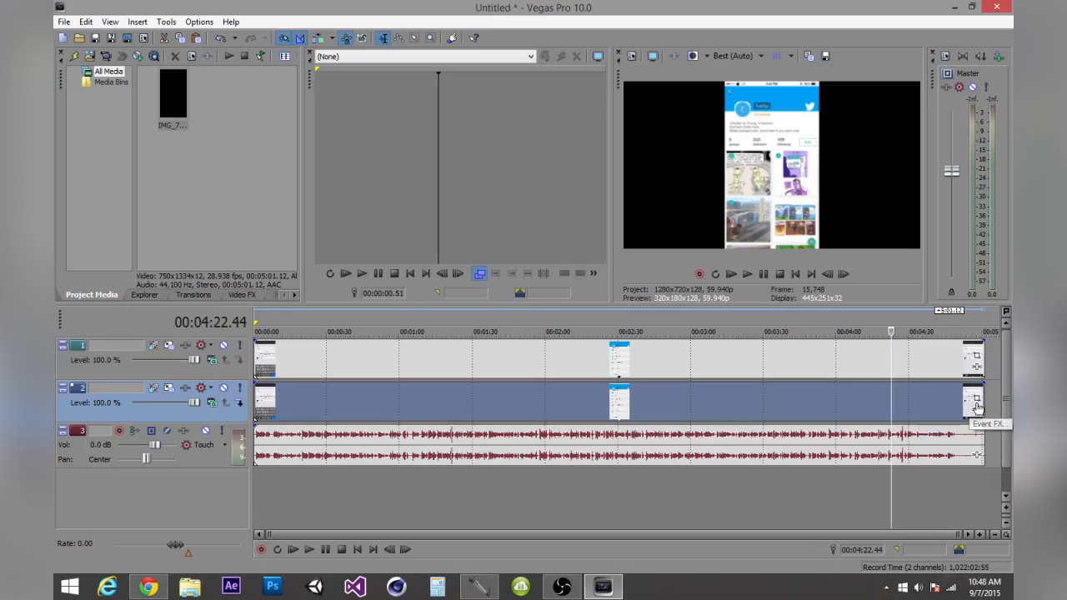
- Set the lower clip's Pan/Crop frame to width 1280, height 720, and resize it
{"action": "left_click", "coordinate": [974, 399]}
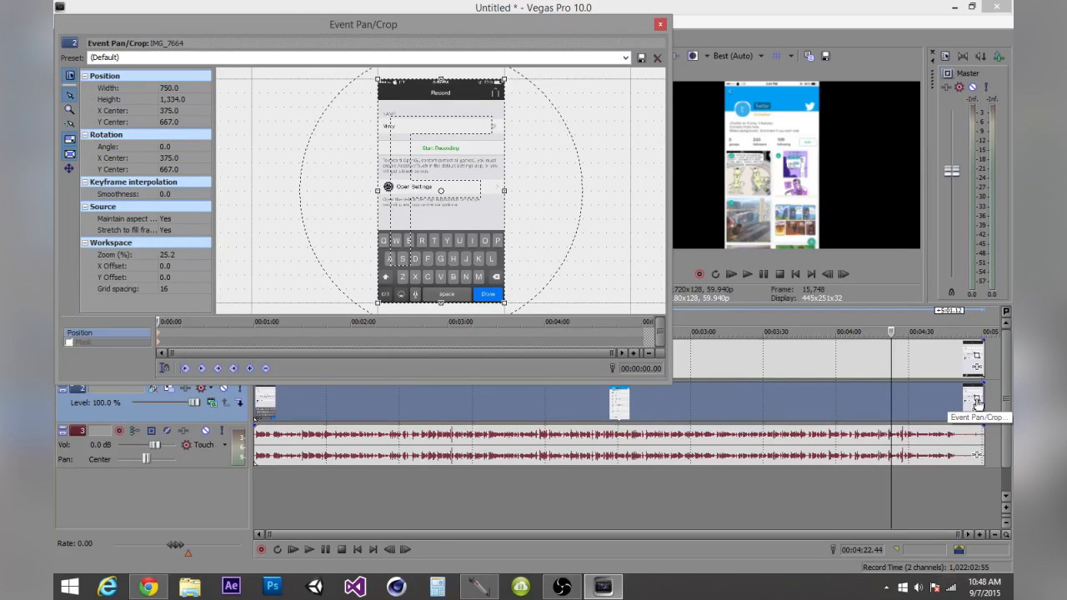
{"action": "mouse_move", "coordinate": [70, 146]}
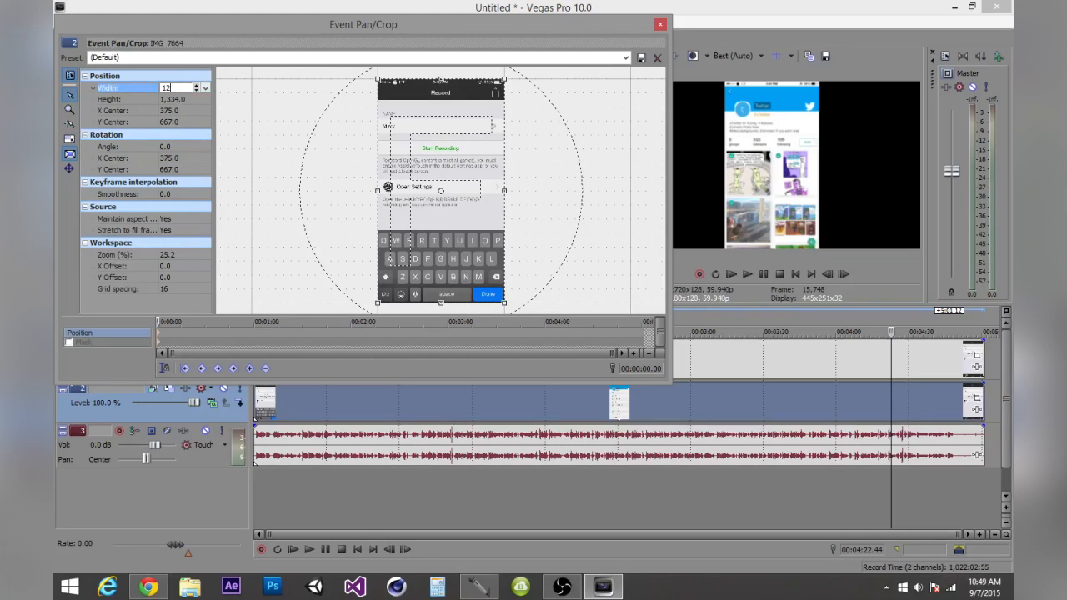
{"action": "type", "text": "1280"}
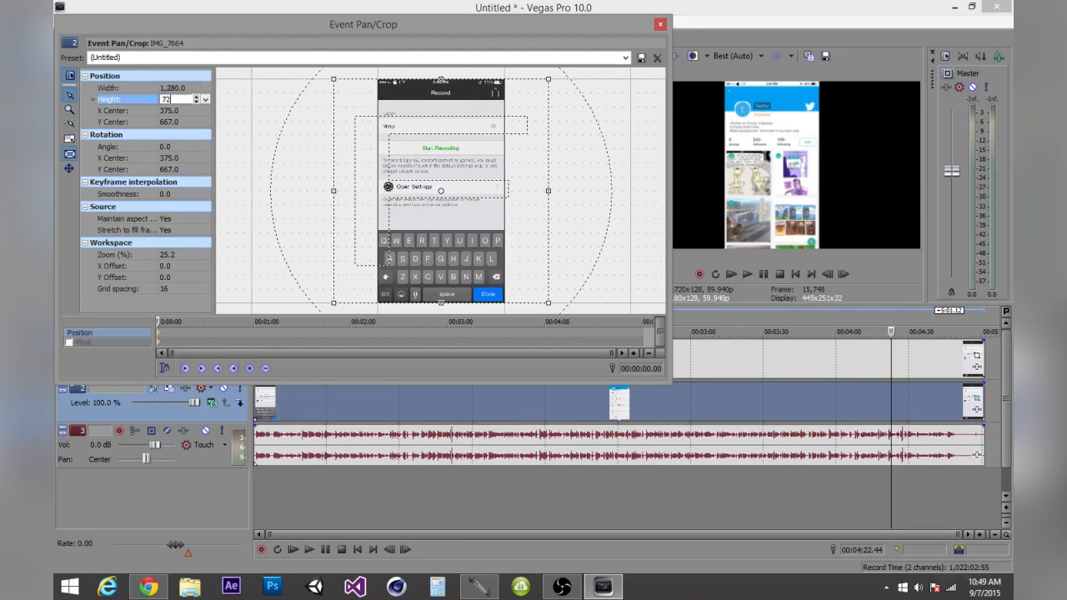
{"action": "type", "text": "720.0"}
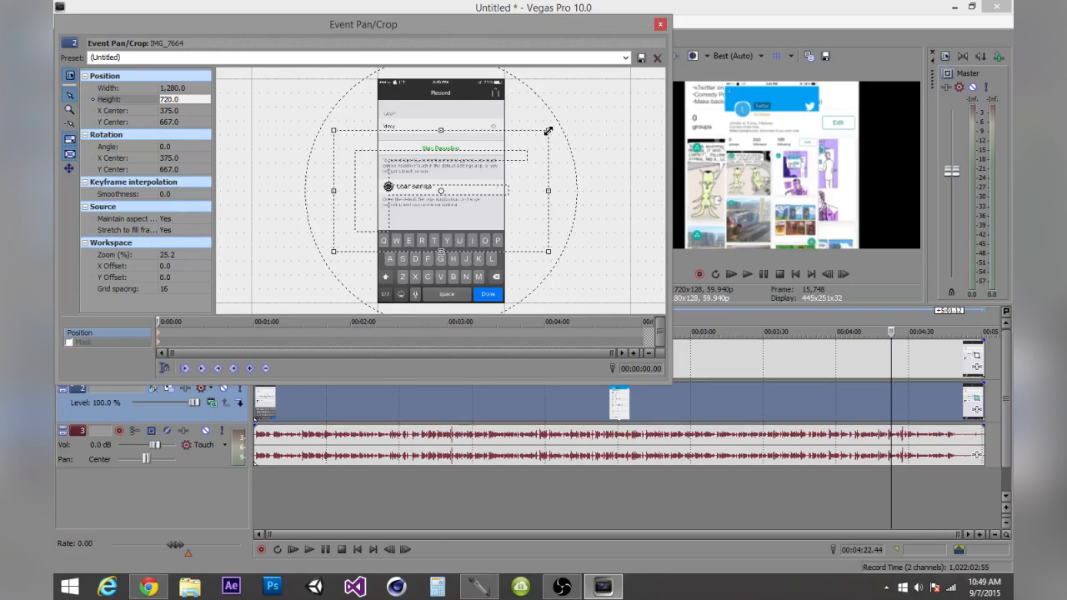
{"action": "left_click_drag", "start_coordinate": [548, 130], "coordinate": [535, 137]}
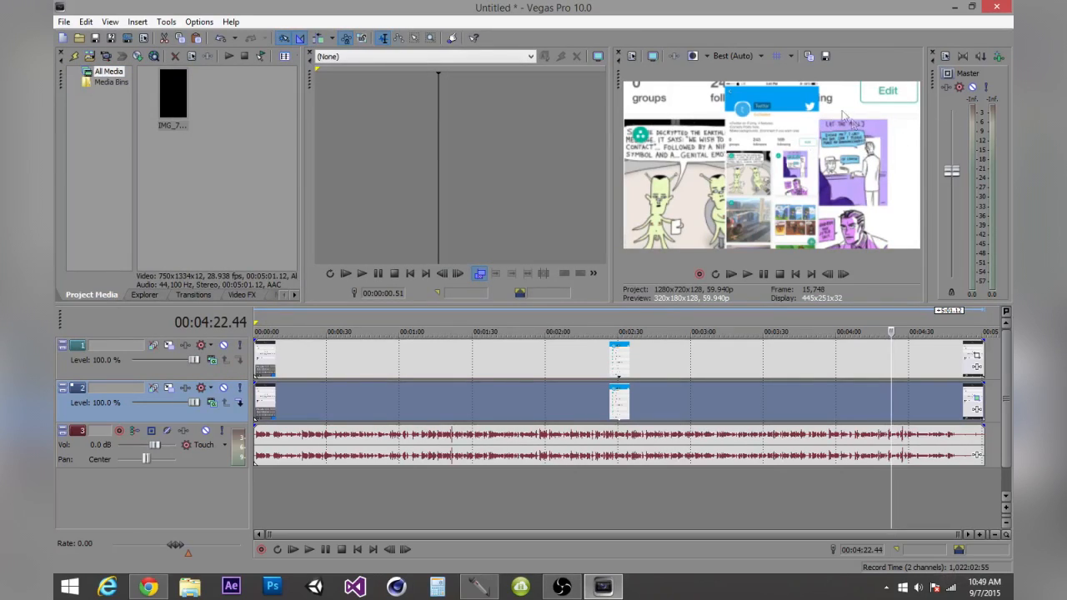
{"action": "mouse_move", "coordinate": [733, 225]}
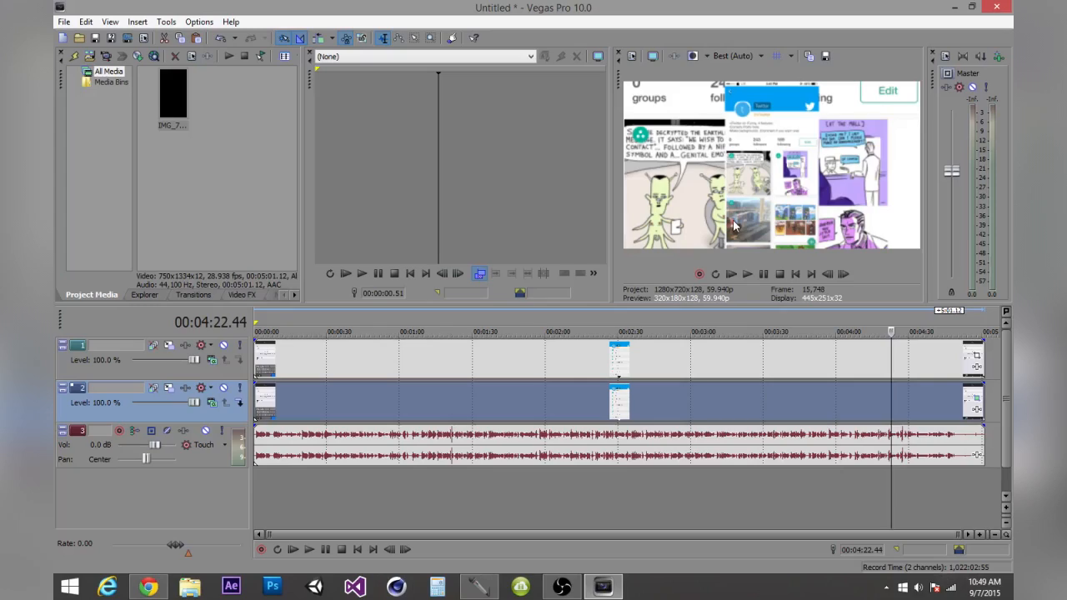
{"action": "mouse_move", "coordinate": [931, 373]}
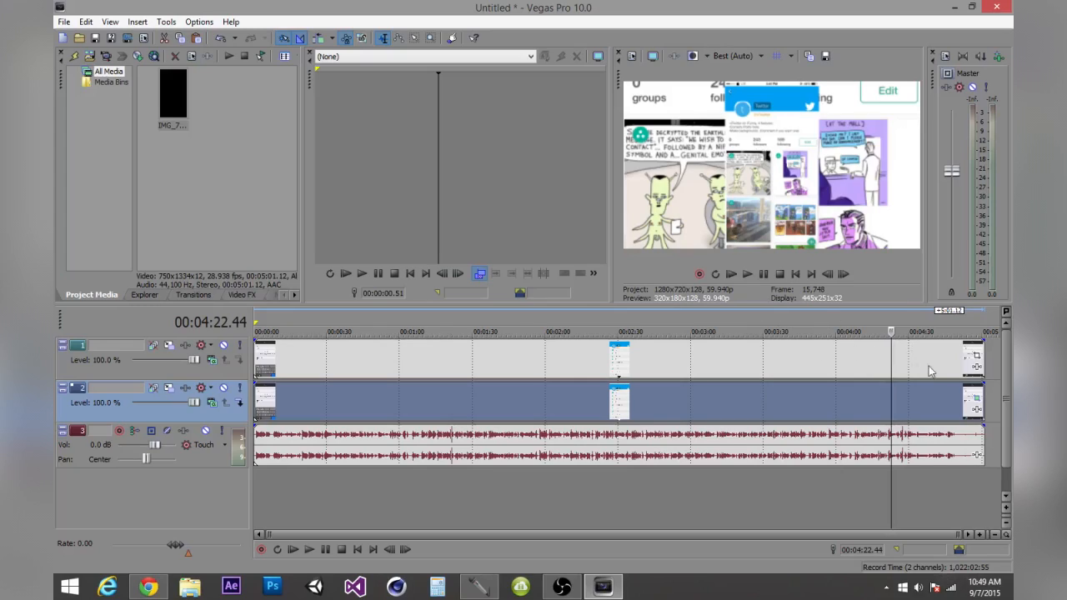
{"action": "mouse_move", "coordinate": [975, 415]}
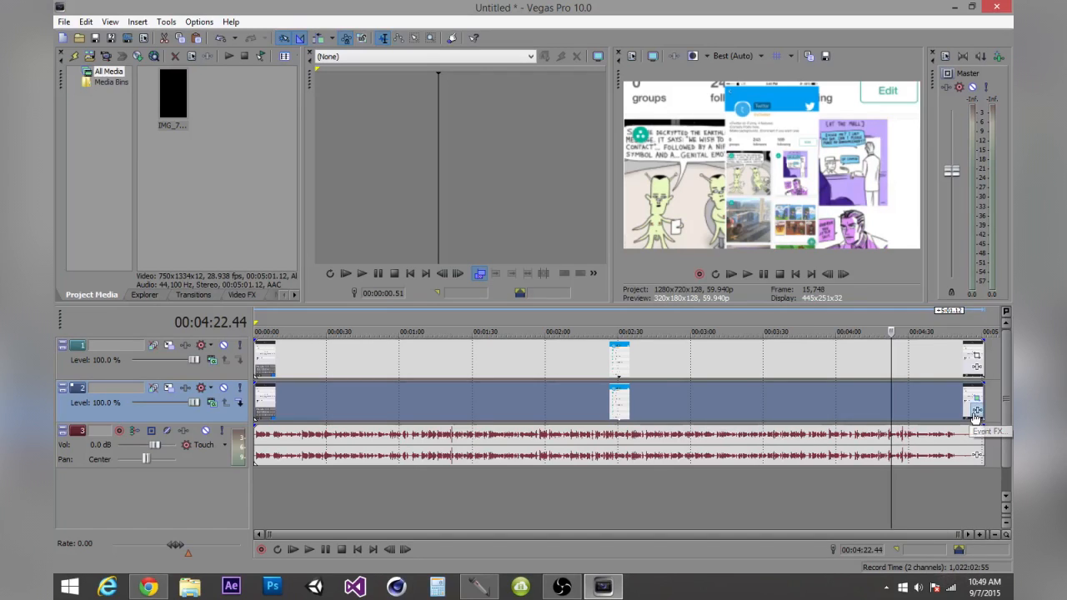
- Add the Sony Gaussian Blur effect to the background clip copy
{"action": "left_click", "coordinate": [976, 409]}
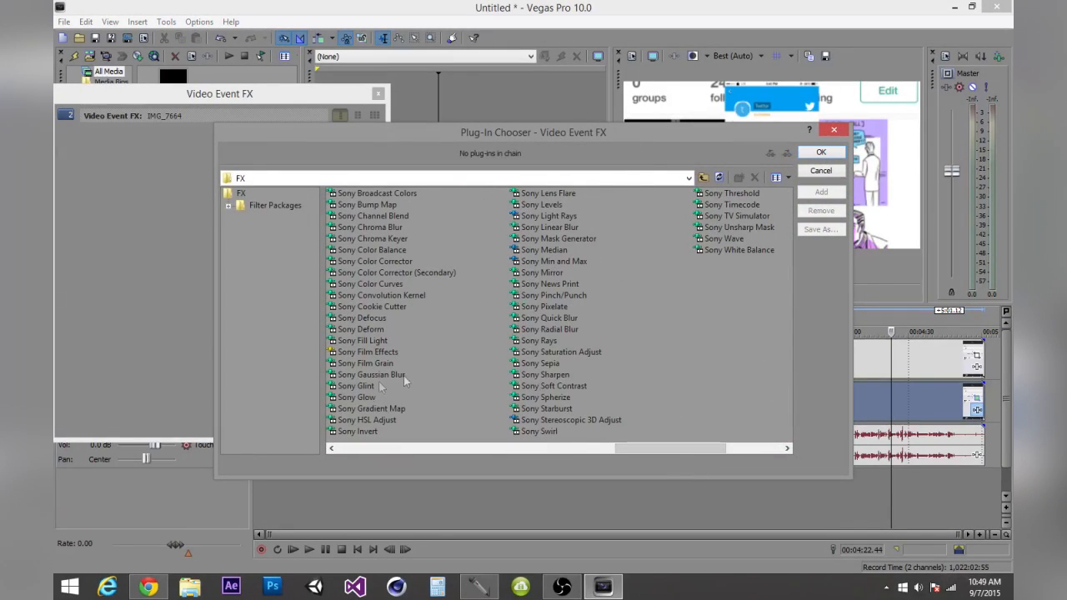
{"action": "left_click", "coordinate": [371, 374]}
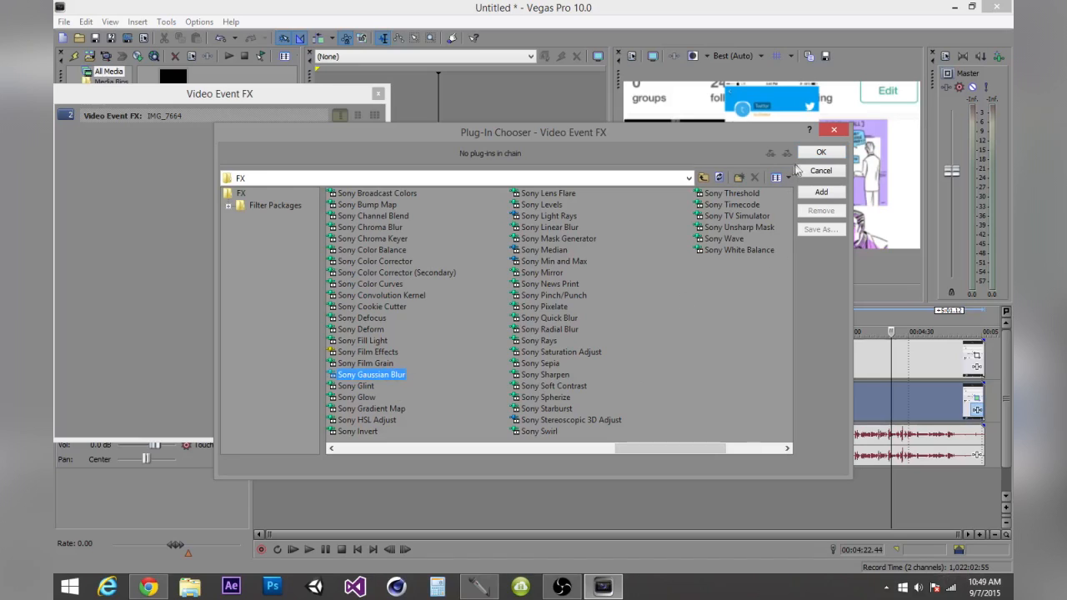
{"action": "left_click", "coordinate": [820, 151]}
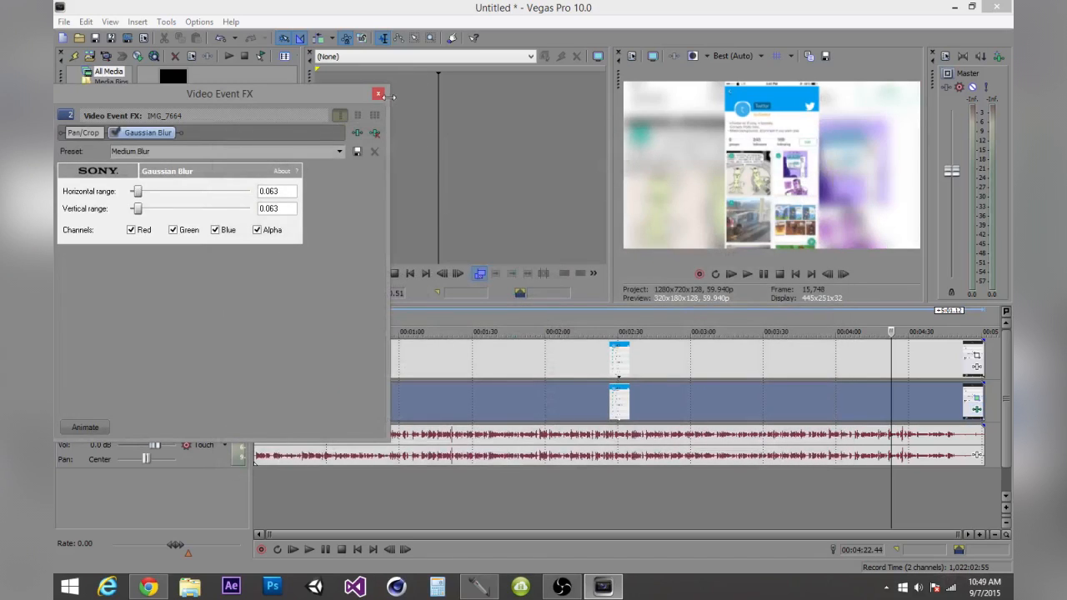
- Raise the Gaussian Blur horizontal and vertical range to 0.111, then close the effect window
{"action": "left_click", "coordinate": [377, 94]}
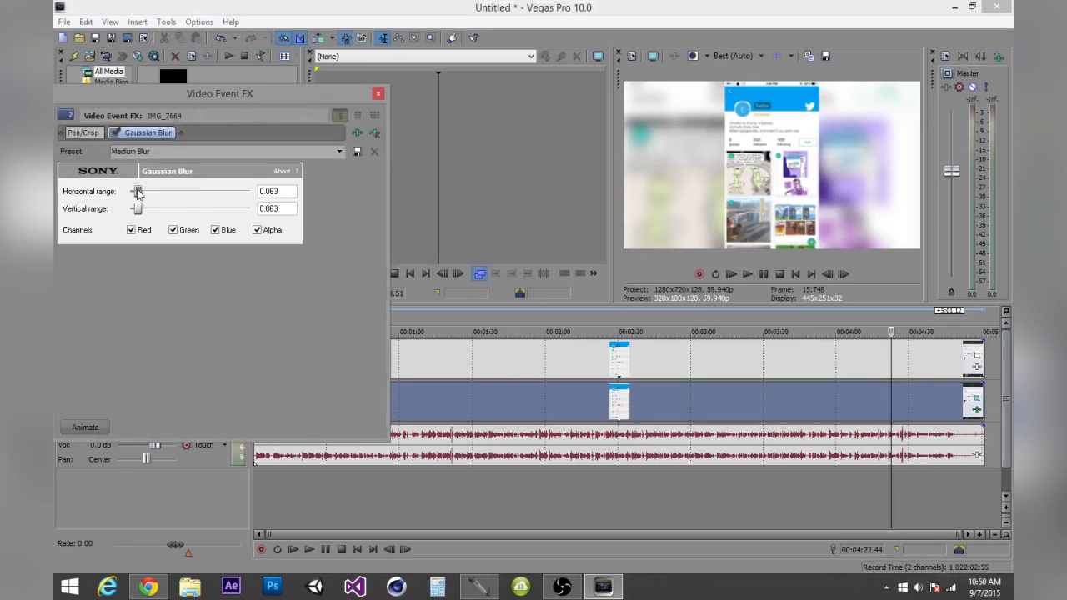
{"action": "left_click_drag", "start_coordinate": [137, 191], "coordinate": [144, 191]}
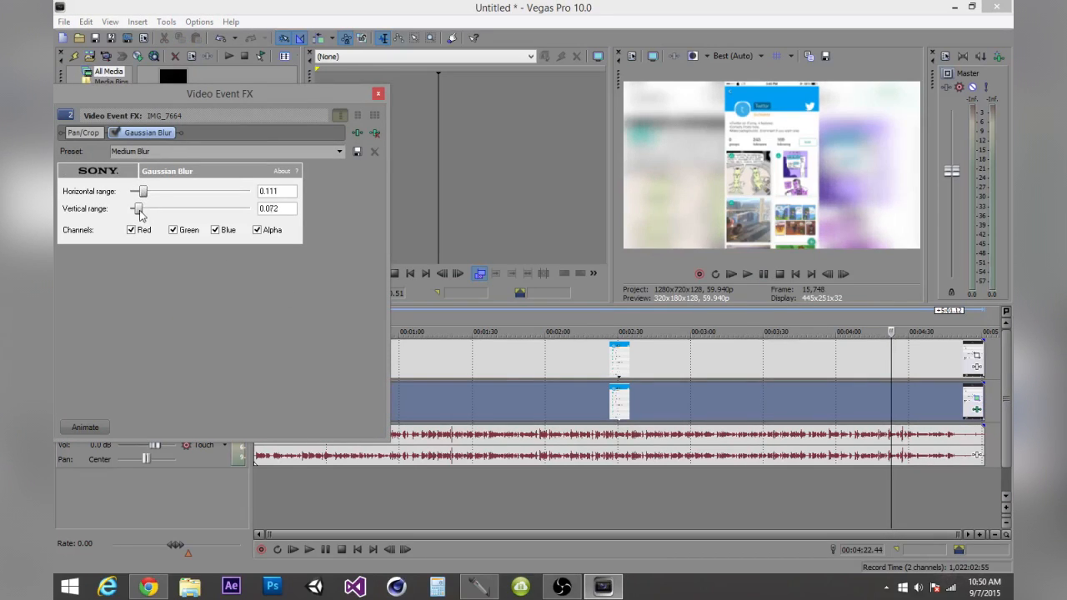
{"action": "left_click_drag", "start_coordinate": [139, 208], "coordinate": [143, 208]}
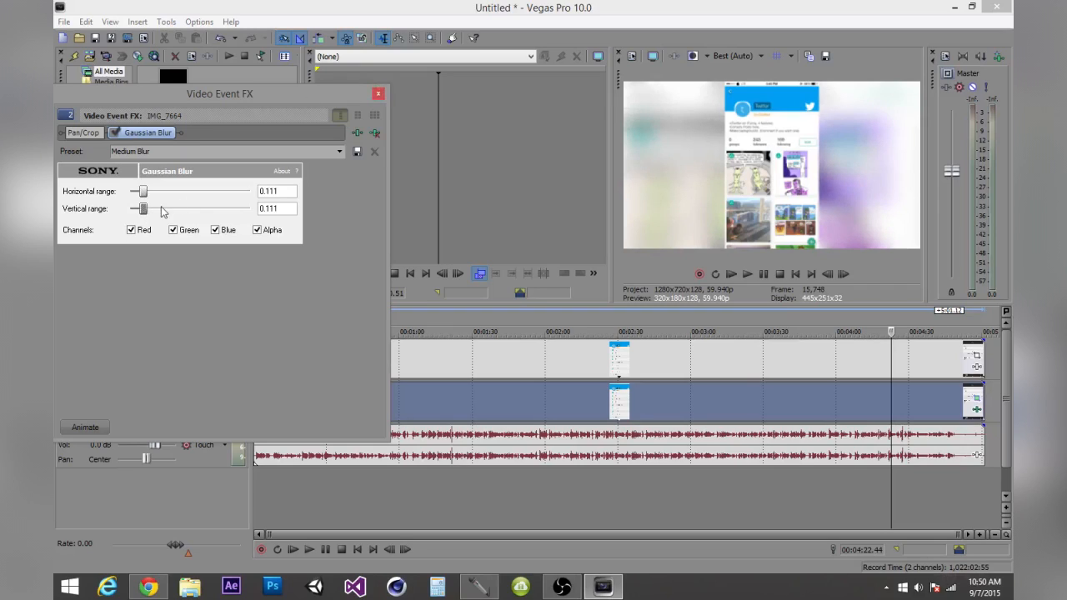
{"action": "mouse_move", "coordinate": [238, 197]}
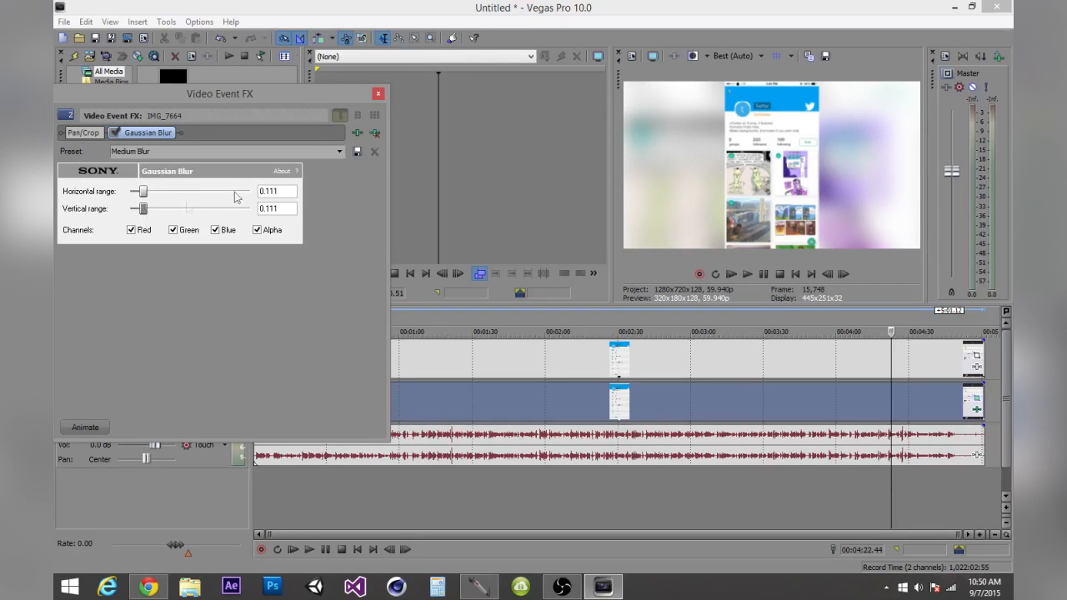
{"action": "left_click", "coordinate": [378, 93]}
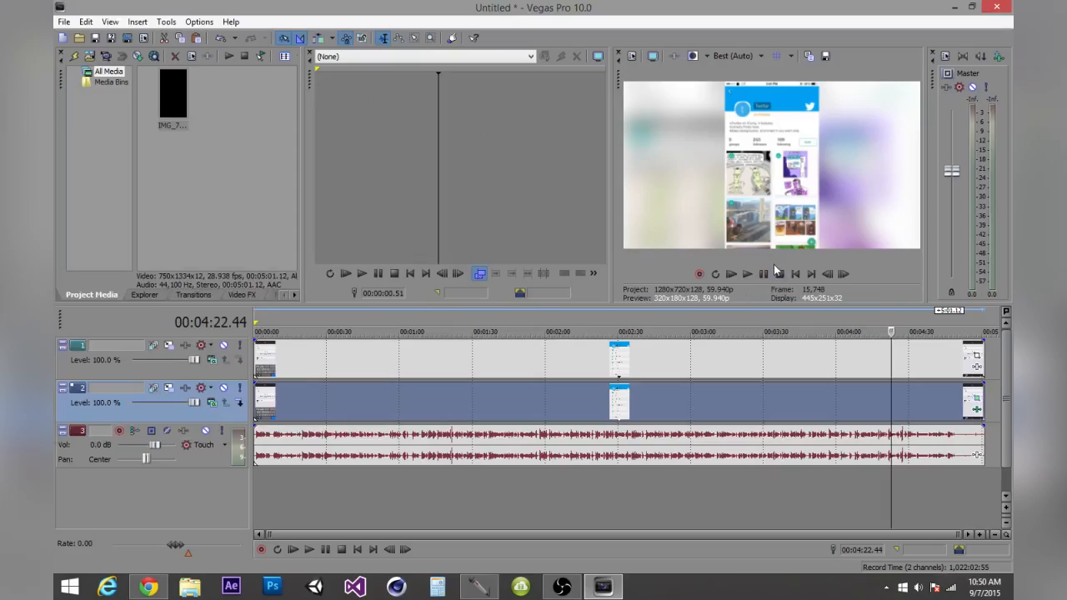